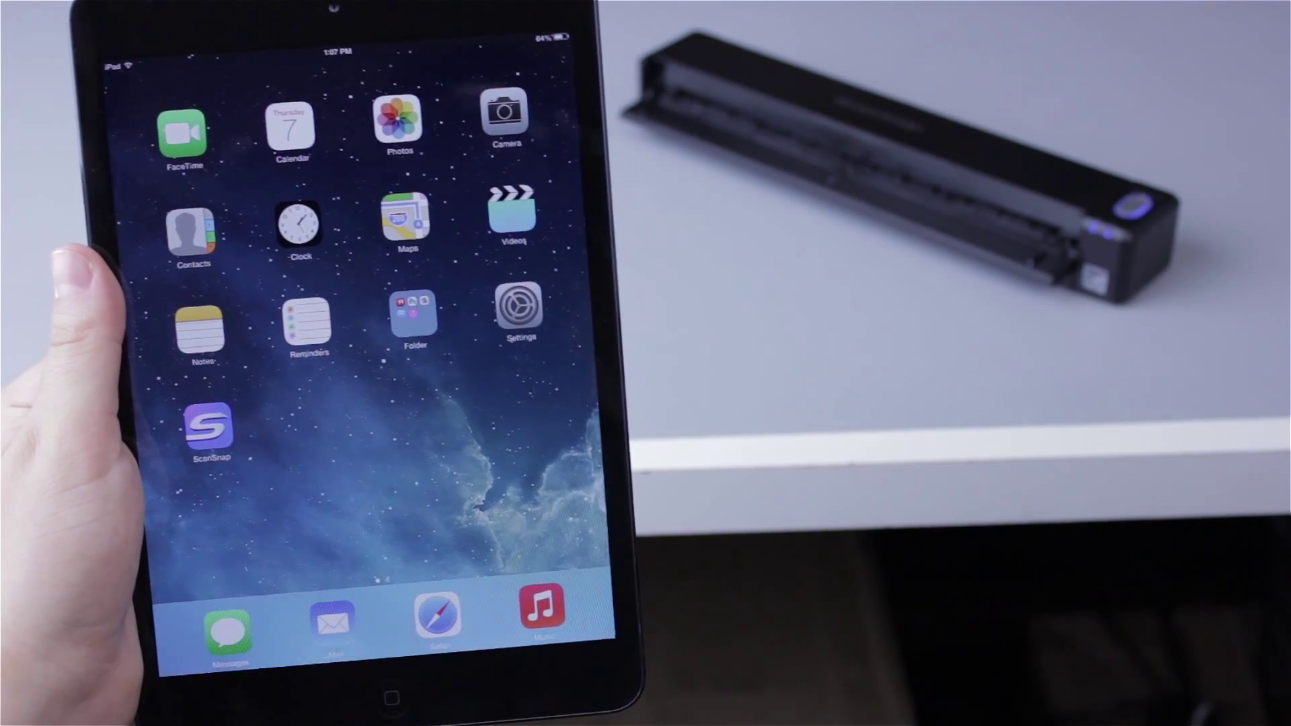
Step: Launch ScanSnap Connect and select the iX100 in the Setup Wizard to search for it
click(208, 433)
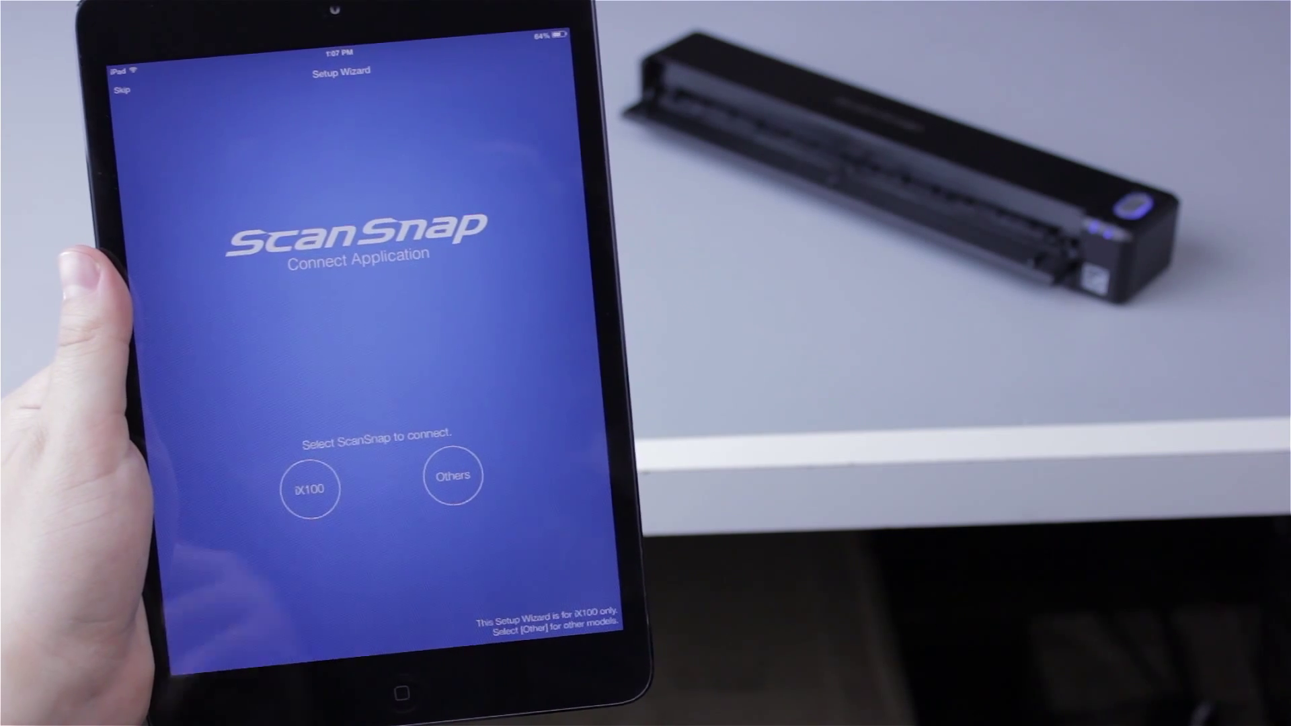
click(309, 488)
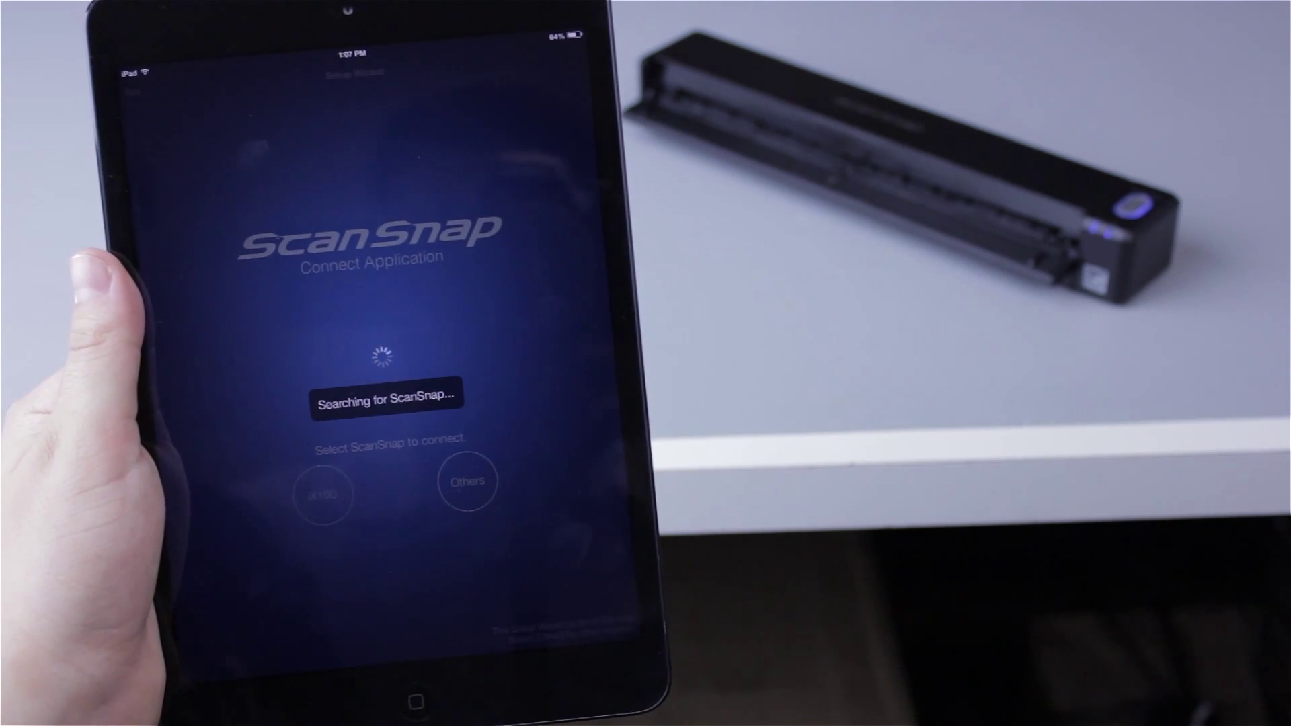
click(323, 494)
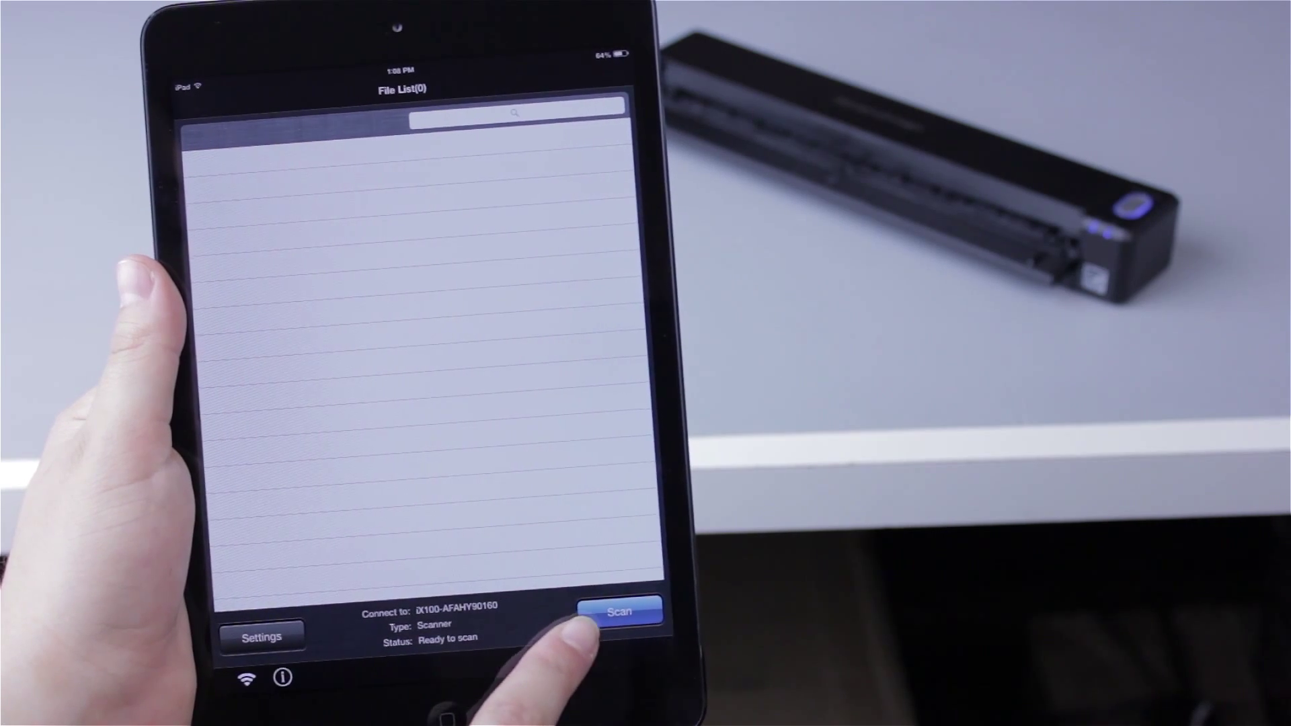
Step: Start a scan from the File List so the fed page arrives as a PDF
click(620, 613)
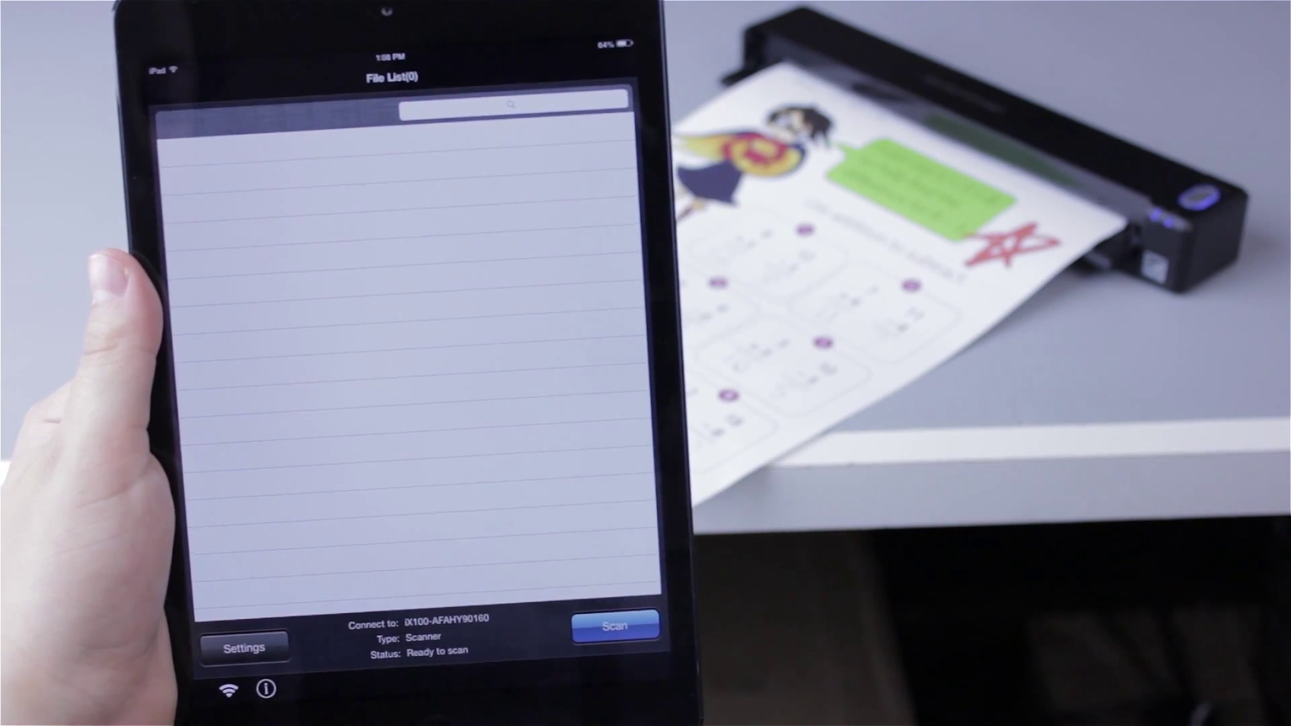
click(612, 626)
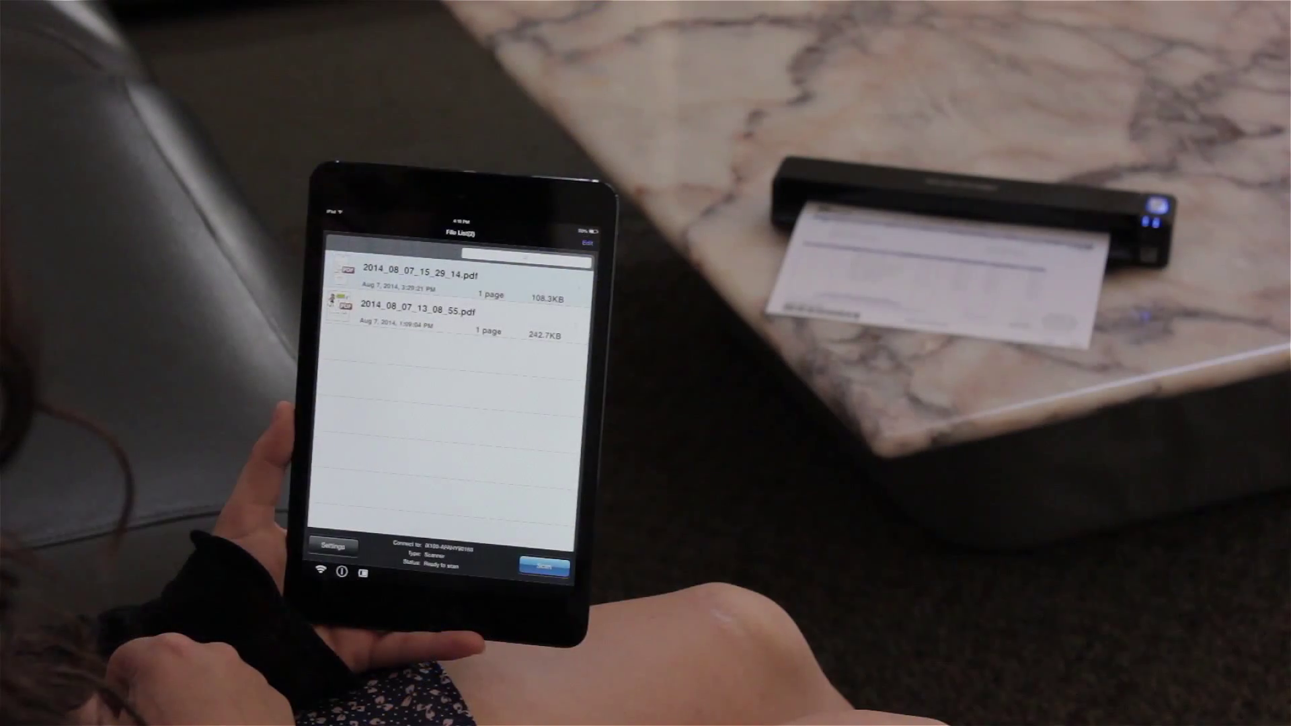
Step: Start scanning the next sheet and begin receiving its page 1
click(547, 567)
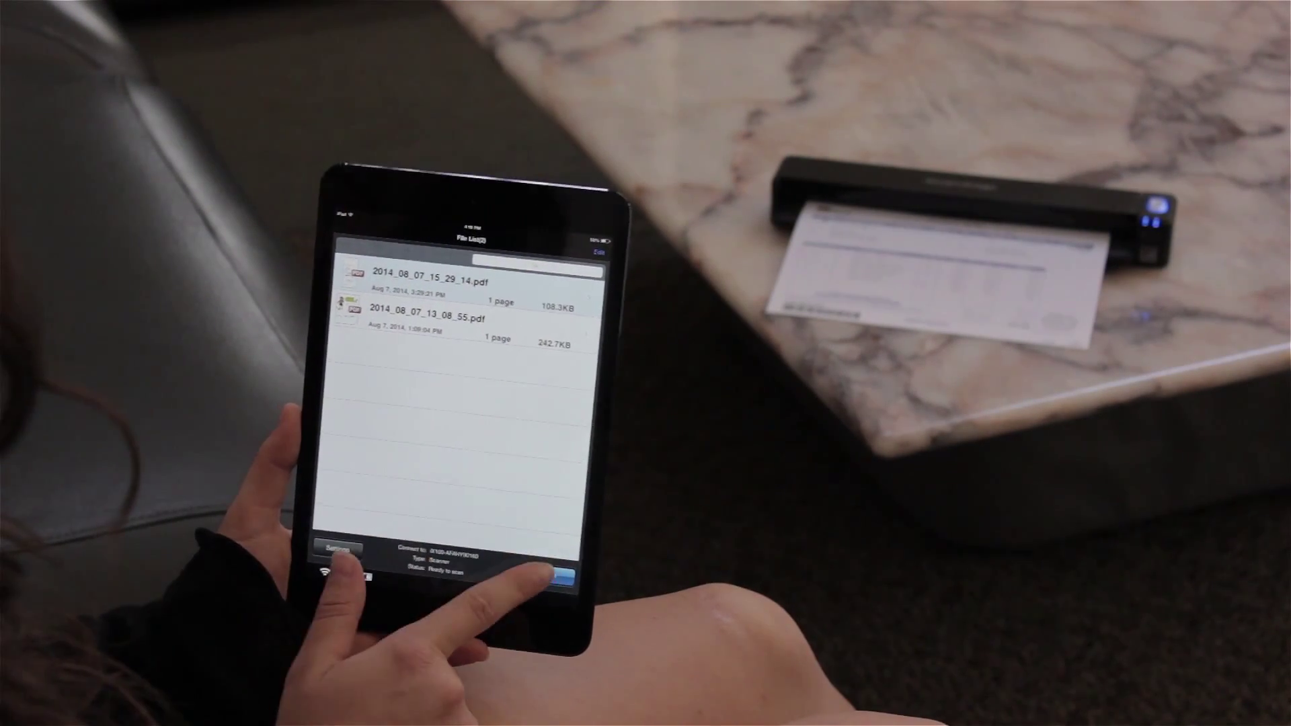
click(572, 574)
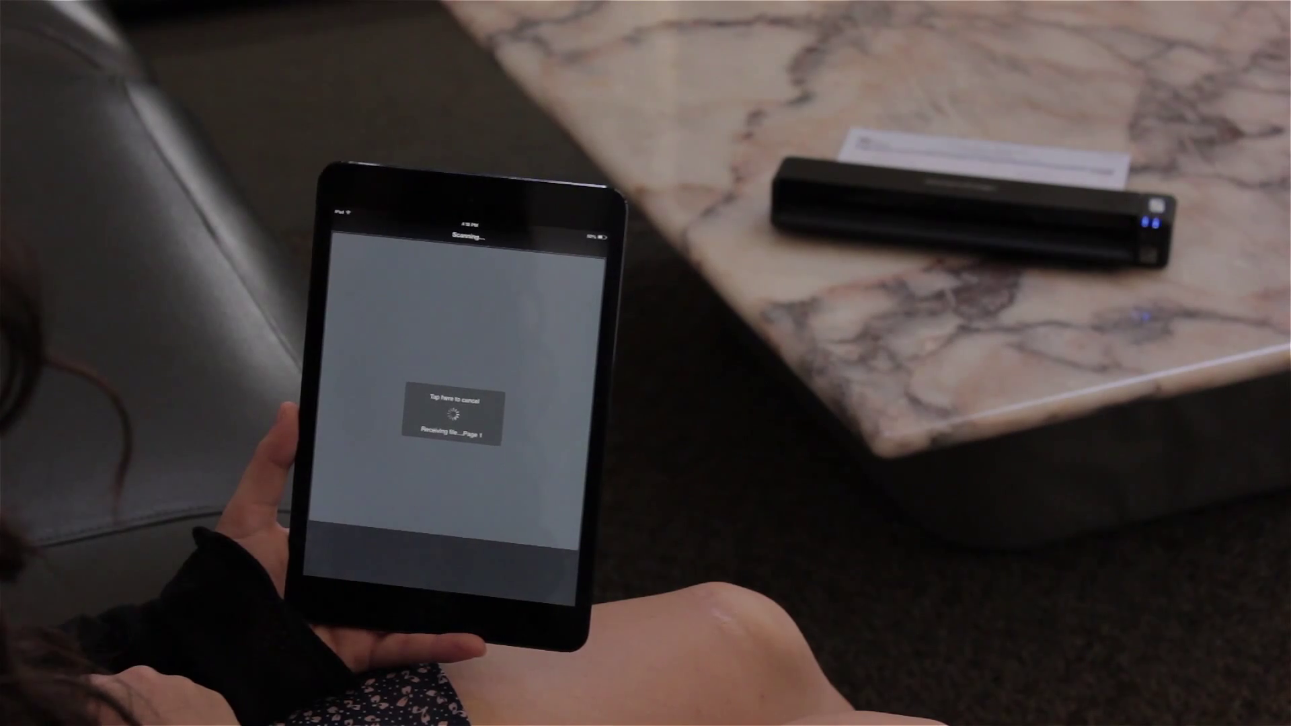